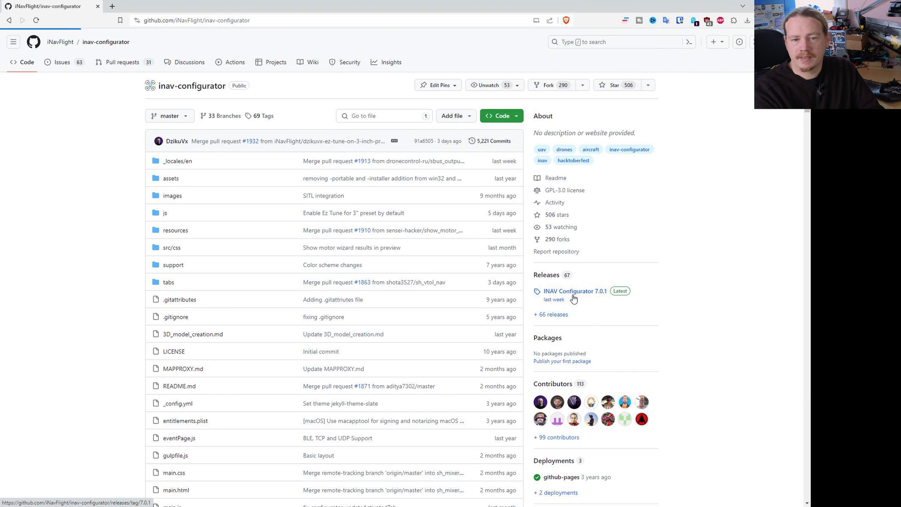
Go to the INAV Configurator 7.0.1 release page from the repository's Releases section
left_click(574, 291)
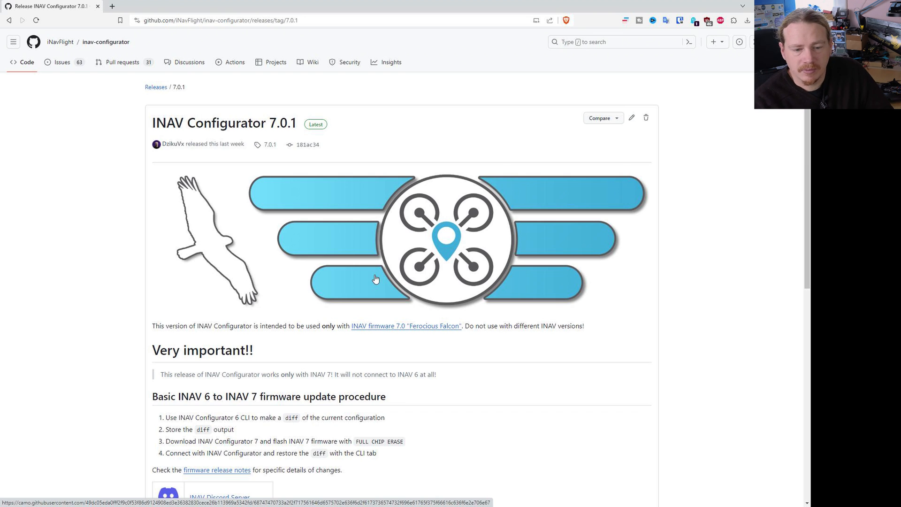
Scroll the release page down to the Assets list with the win64 .exe installer
scroll("down", 3)
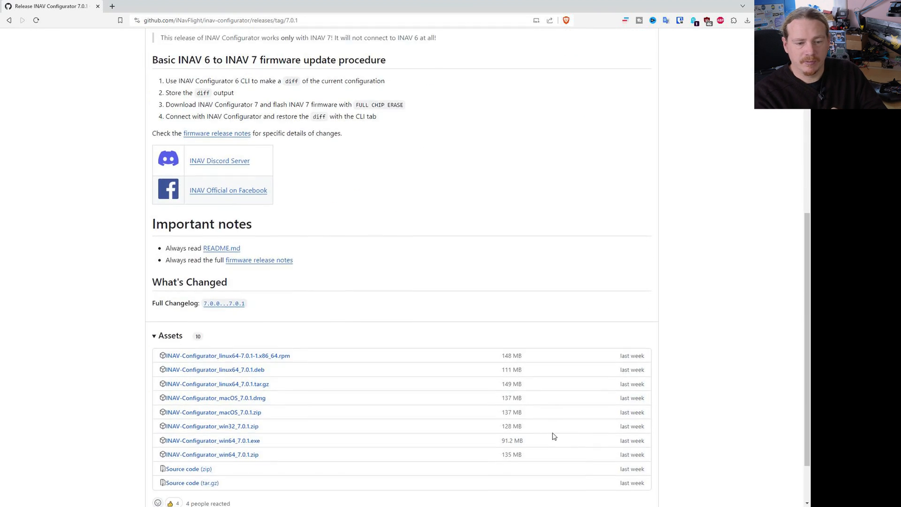
scroll("down", 3)
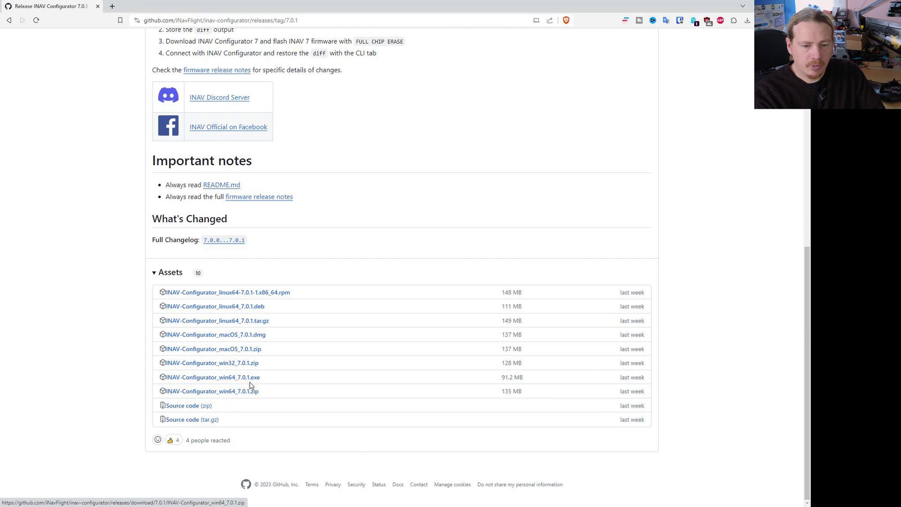
mouse_move(211, 377)
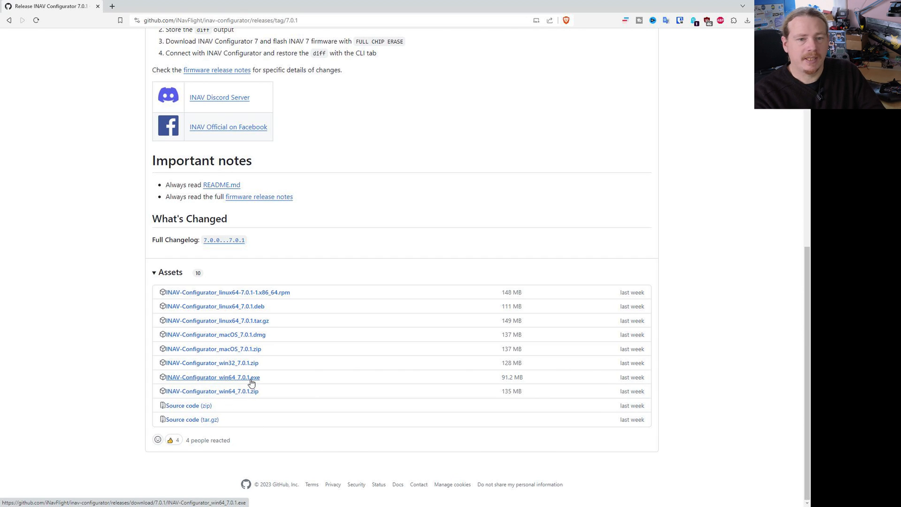
mouse_move(243, 387)
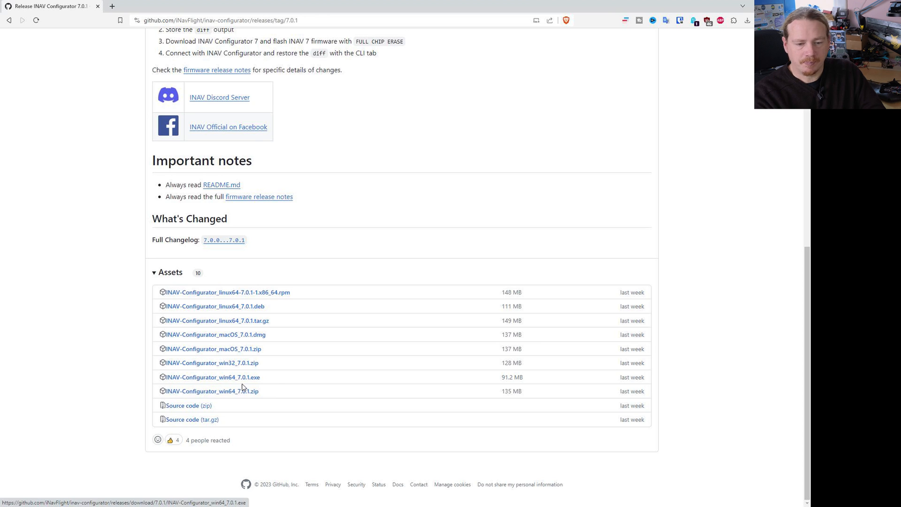
mouse_move(211, 378)
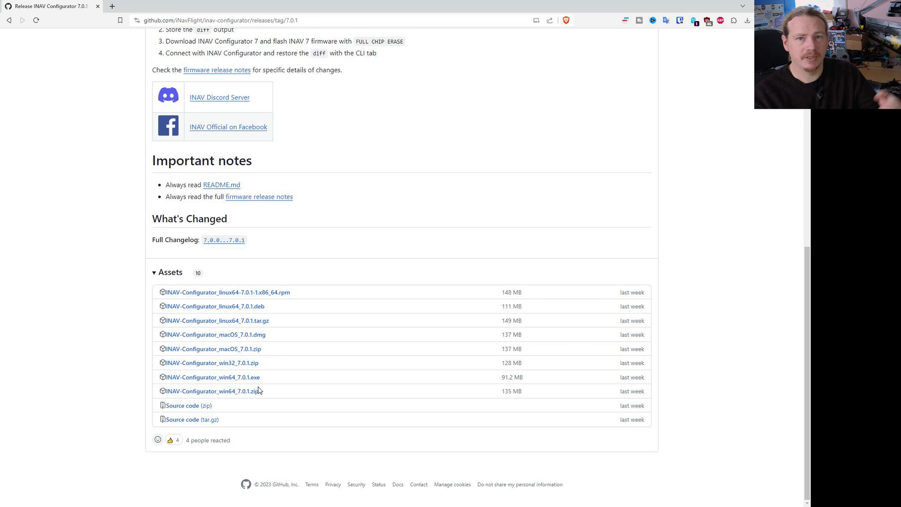
mouse_move(256, 385)
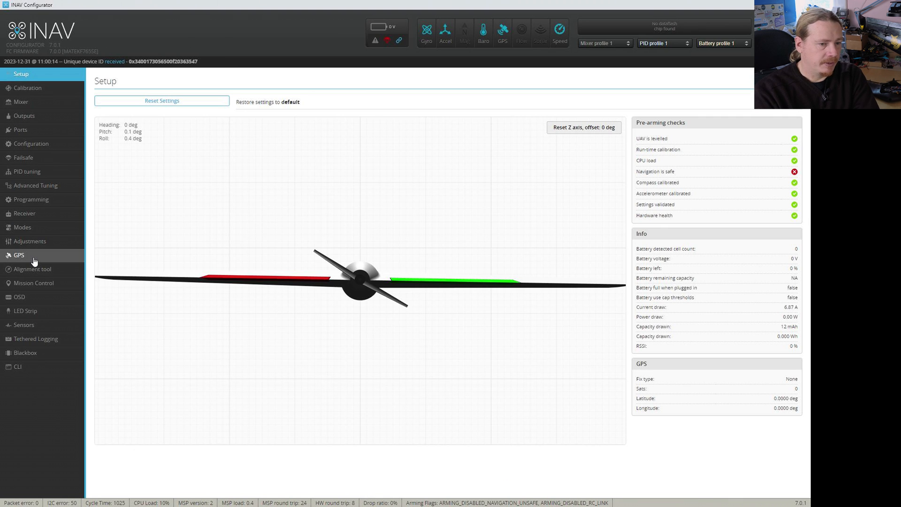
Enable 'Gps use BeiDou Satellites (CN)' on the GPS tab alongside Galileo and Glonass
left_click(19, 255)
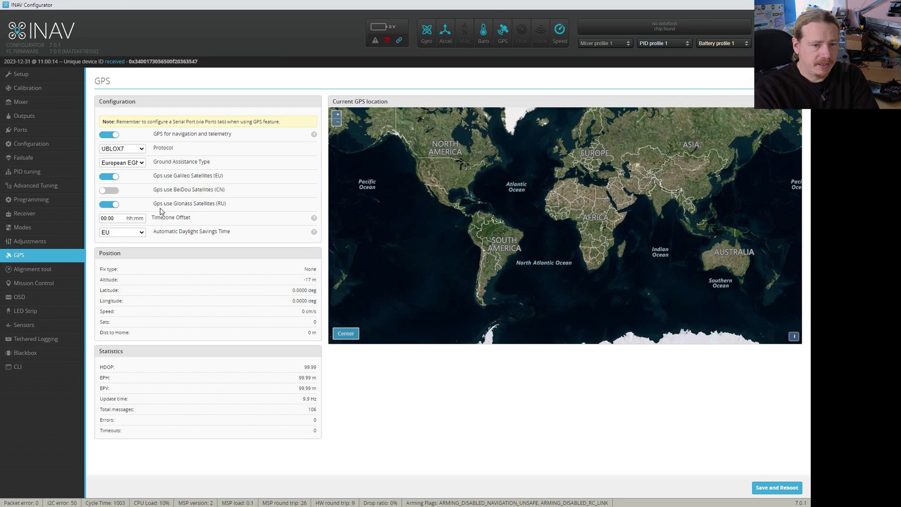
mouse_move(193, 183)
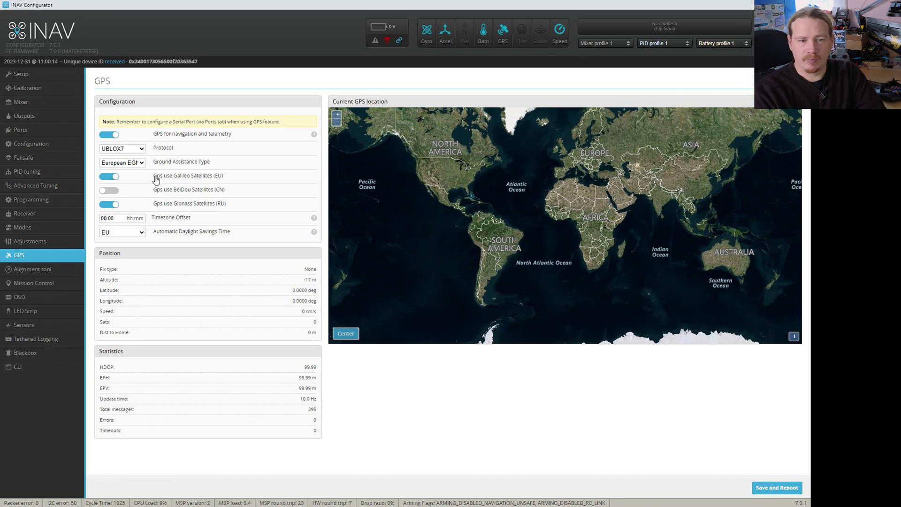
mouse_move(131, 181)
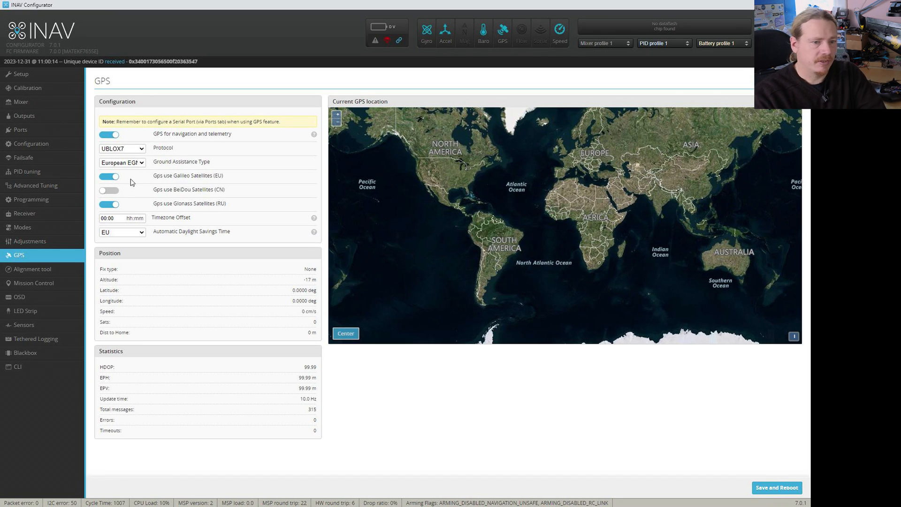
left_click(109, 190)
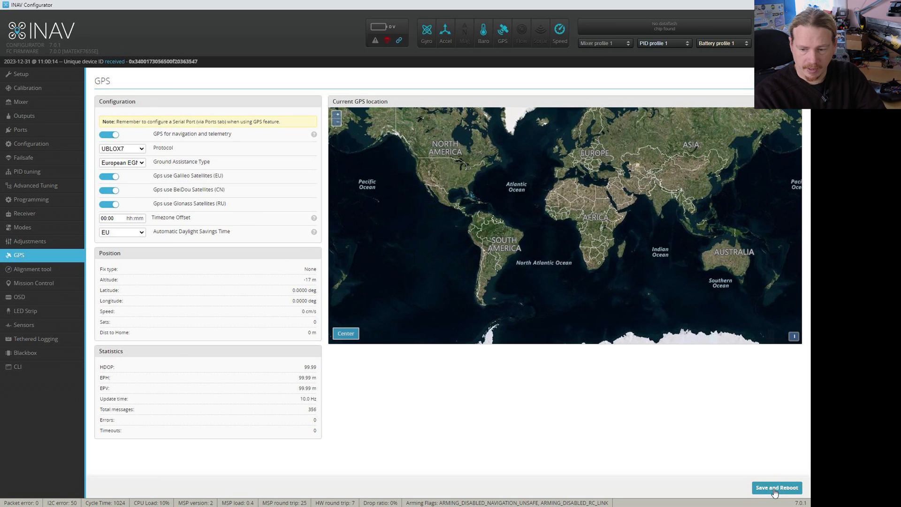
Save the GPS settings and reboot the flight controller, then let the GPS tab reload
left_click(776, 487)
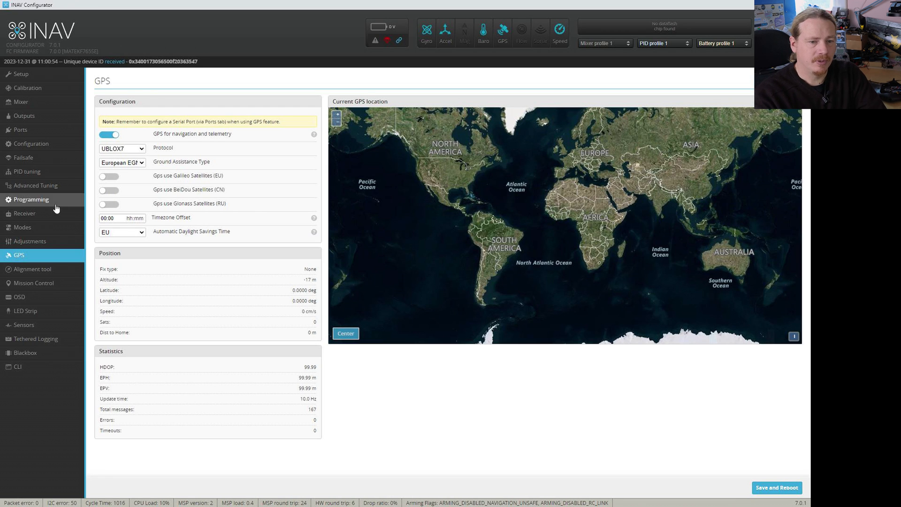
mouse_move(184, 194)
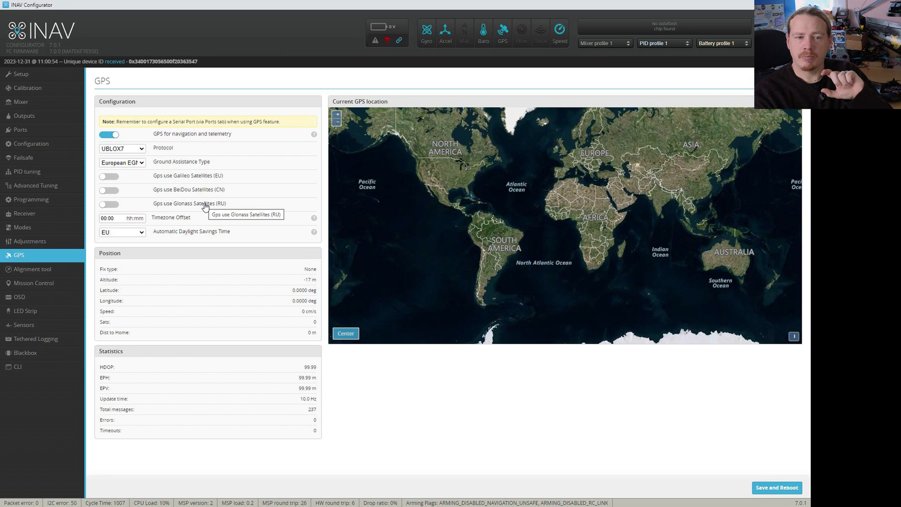
mouse_move(241, 286)
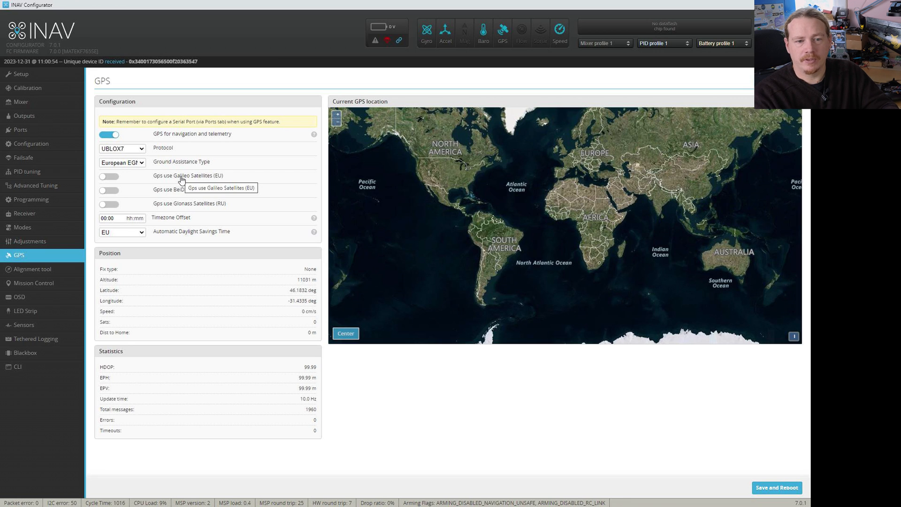
mouse_move(188, 199)
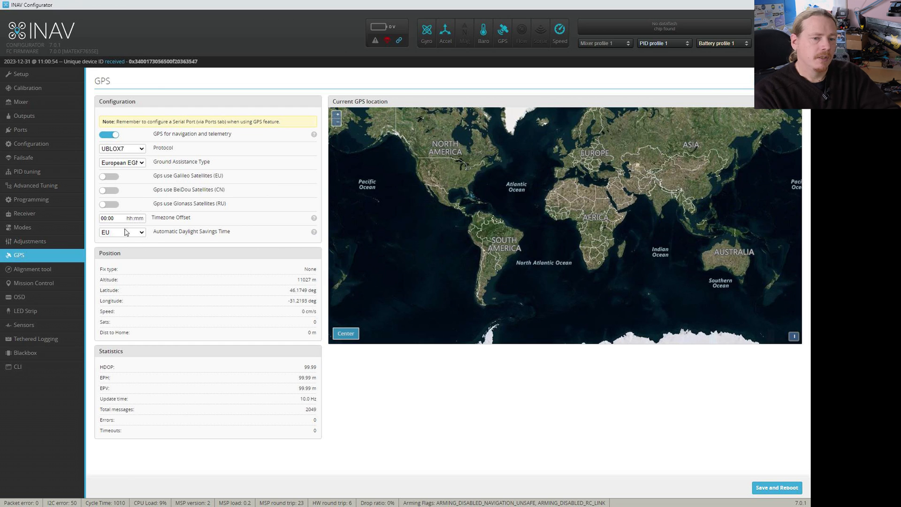
Switch Galileo and BeiDou satellite use back on, leaving Glonass off, and show the GPS protocol list
left_click(109, 190)
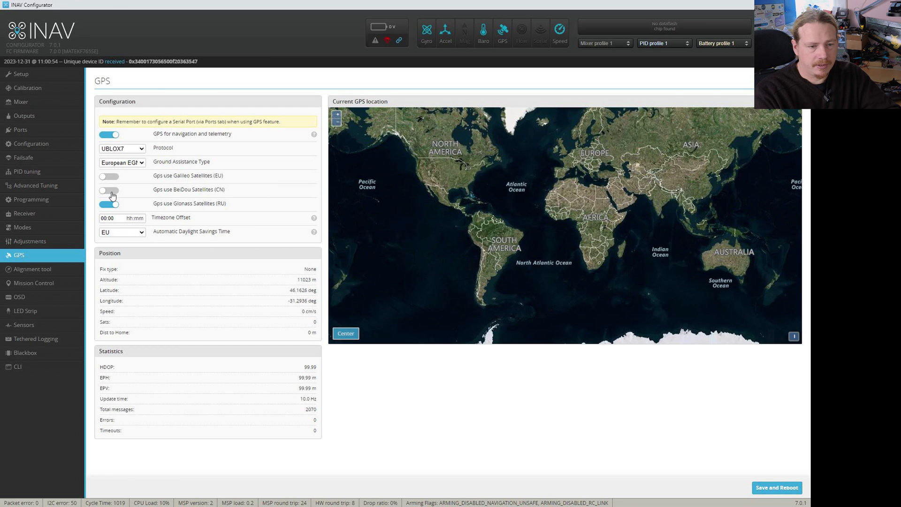
left_click(109, 191)
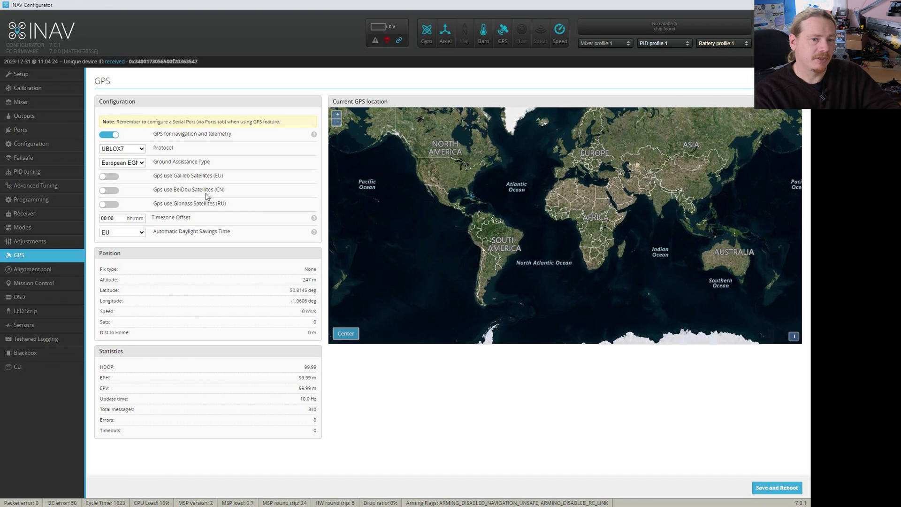
left_click(109, 176)
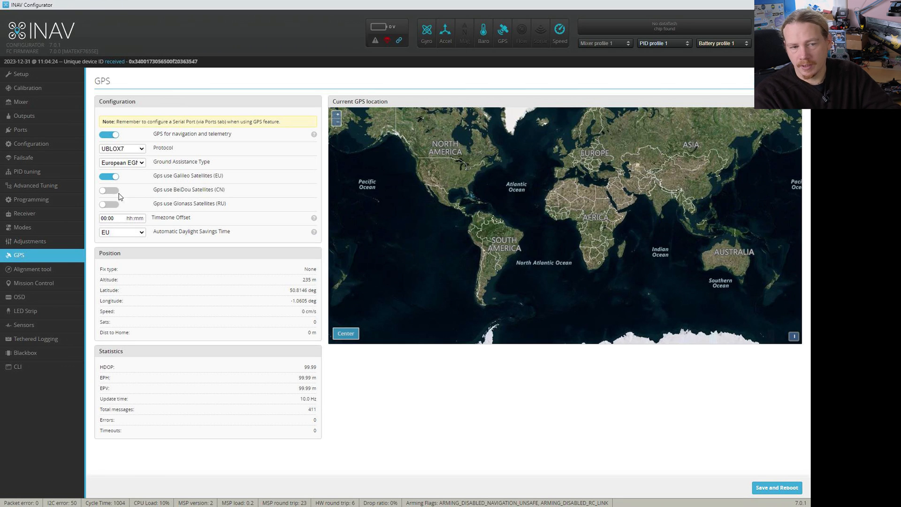
left_click(109, 190)
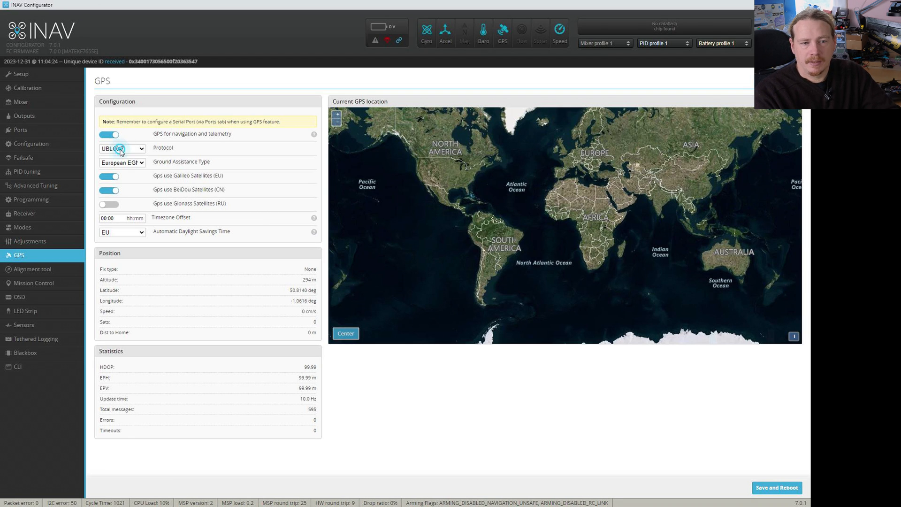
left_click(122, 148)
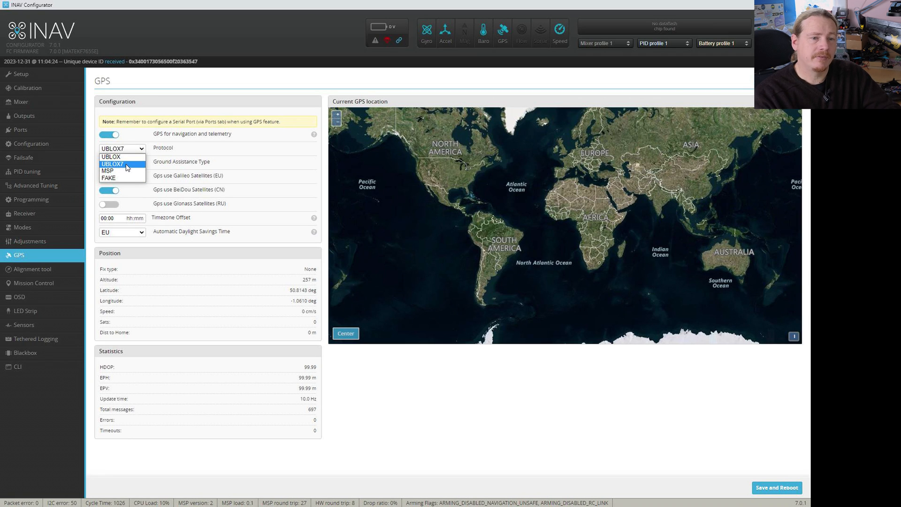
left_click(112, 163)
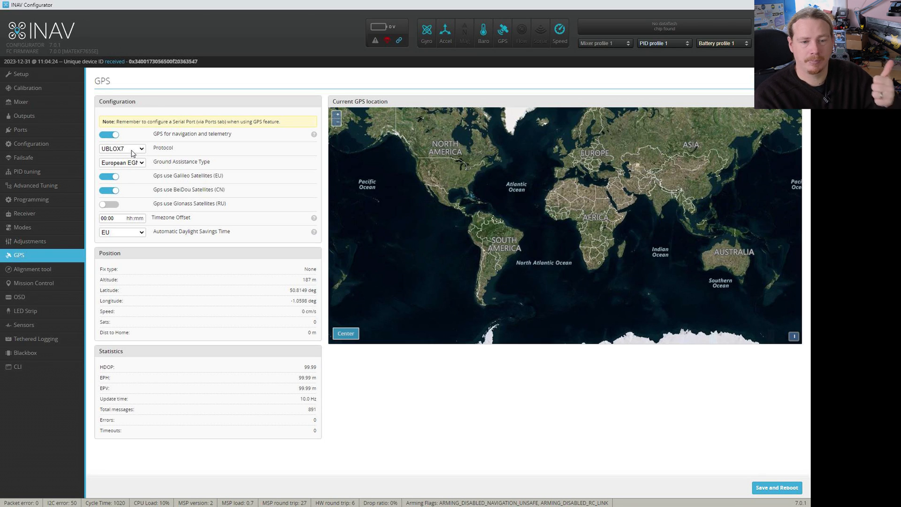
mouse_move(129, 231)
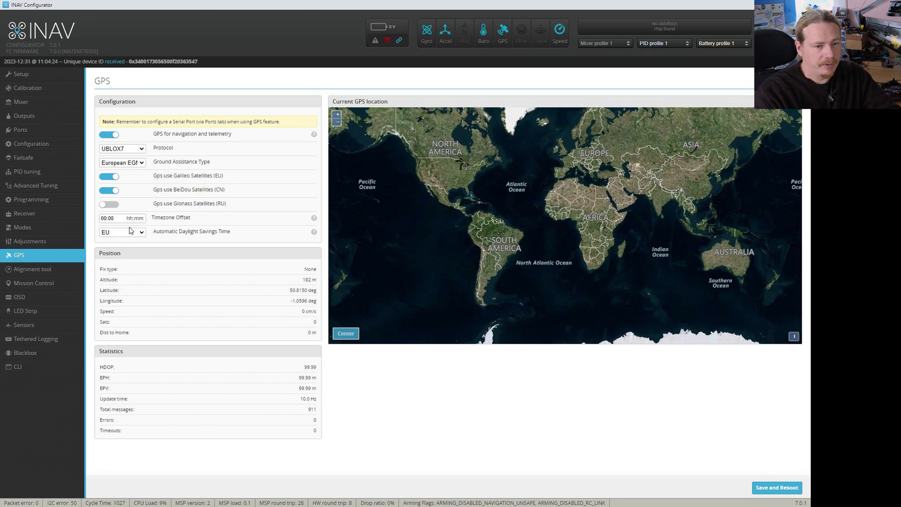
left_click(122, 231)
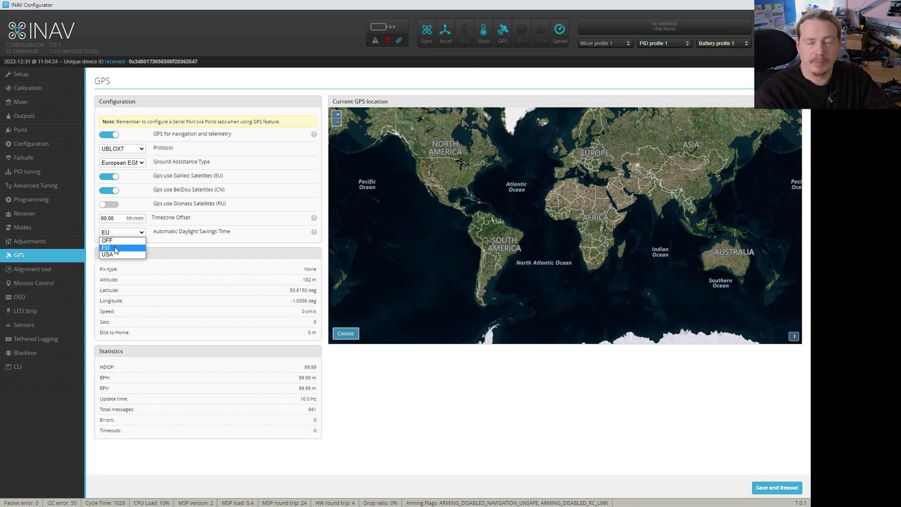
left_click(106, 247)
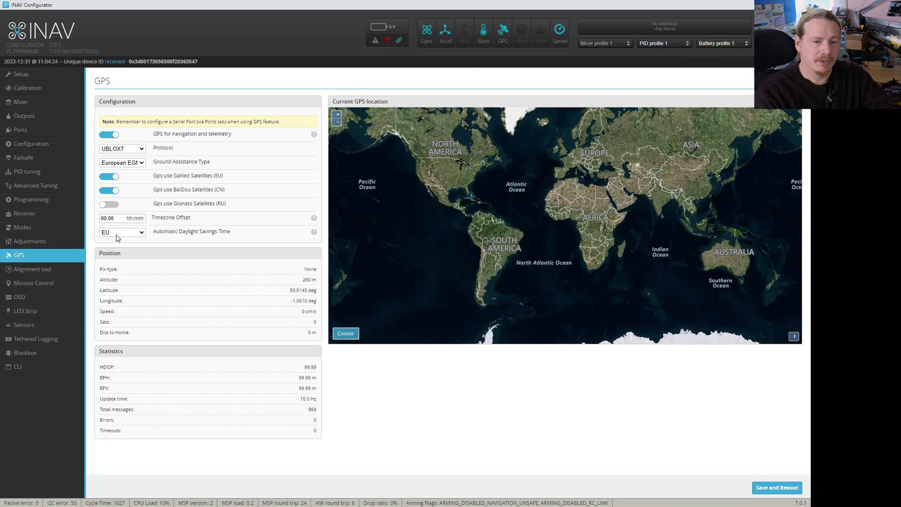
left_click(115, 217)
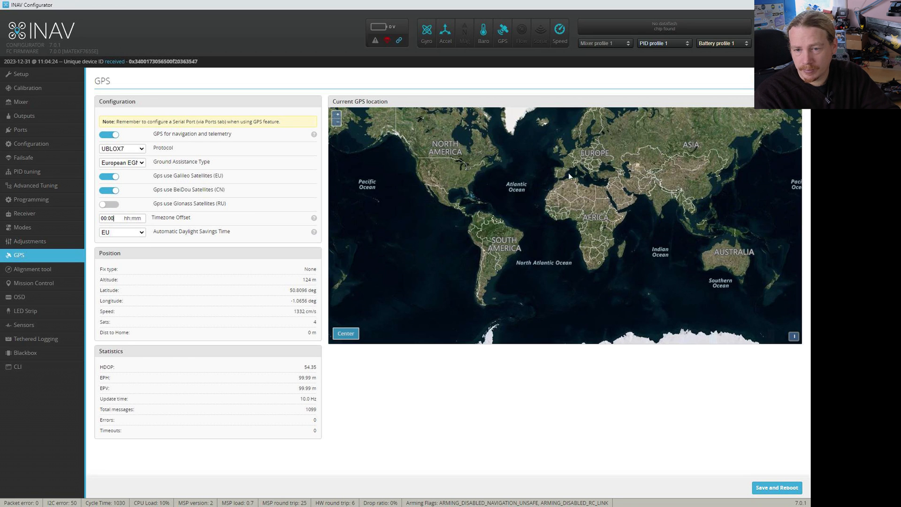
mouse_move(198, 199)
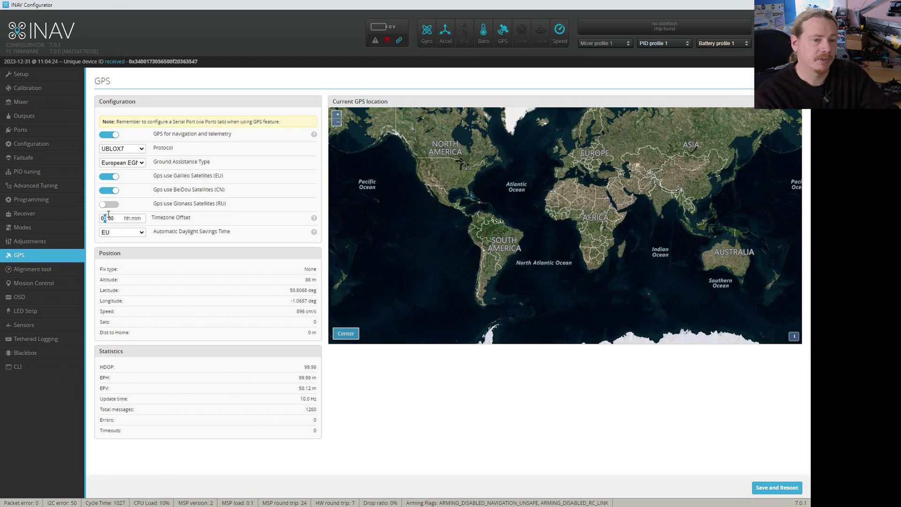
type("00:00")
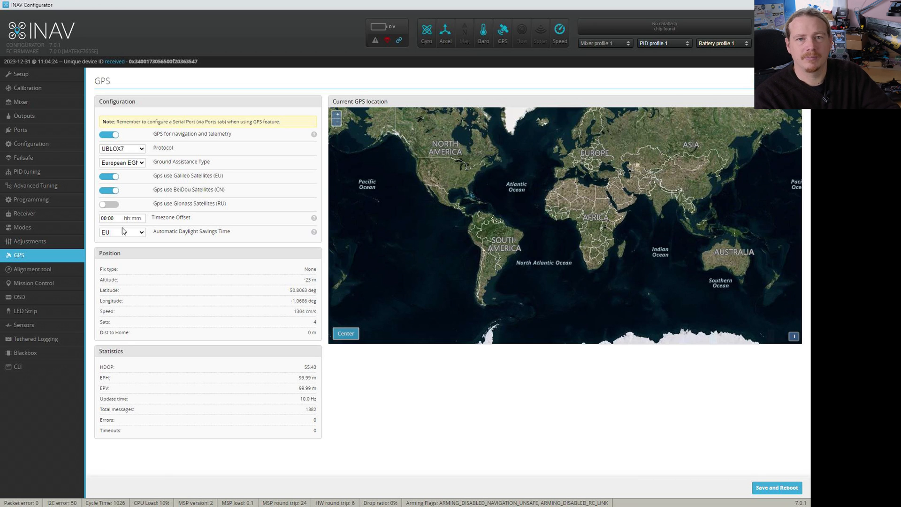
left_click(121, 218)
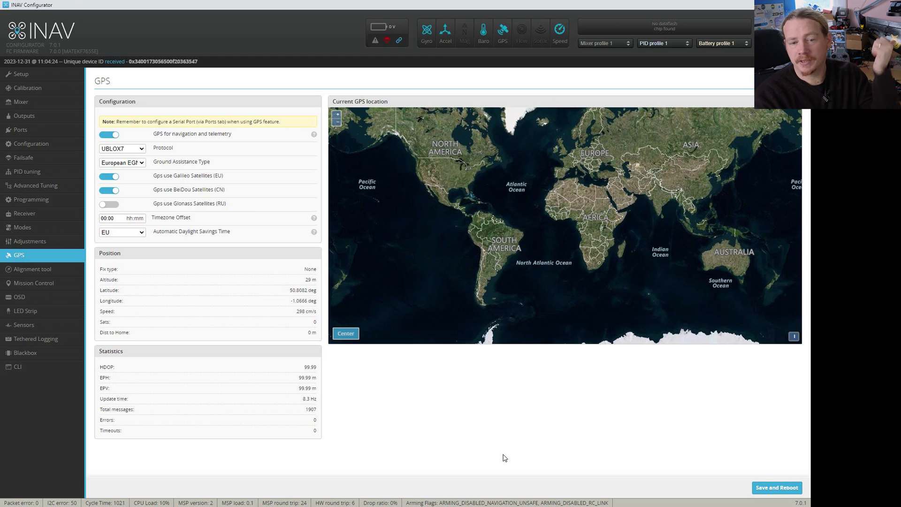
mouse_move(490, 494)
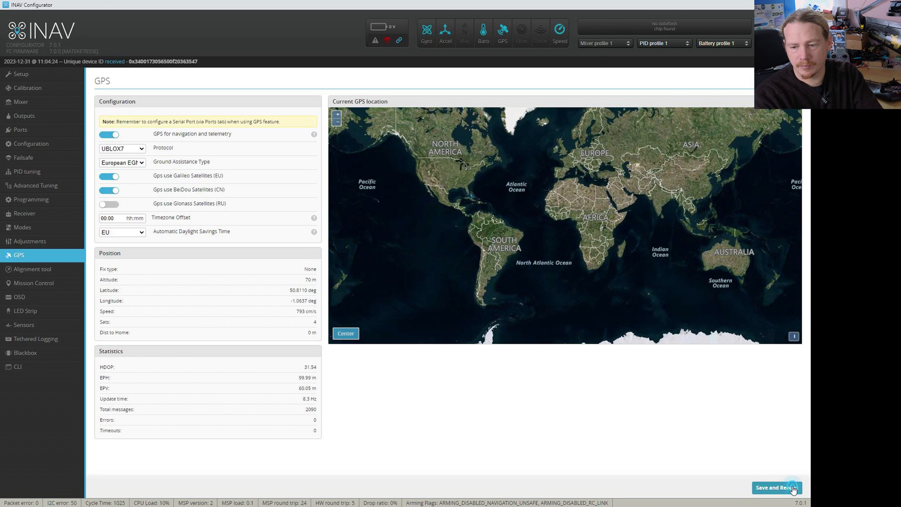
Save the GPS settings with Galileo and BeiDou on, reboot, and return to the GPS tab
left_click(777, 488)
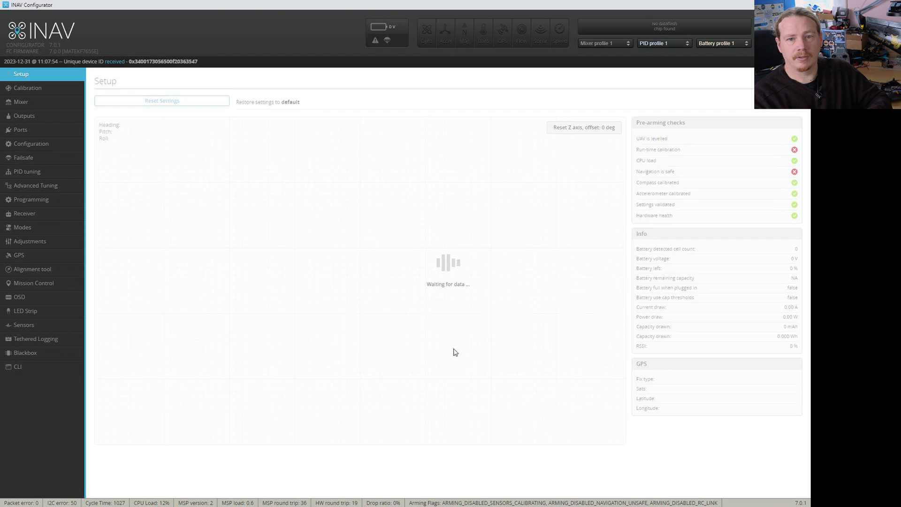
left_click(19, 255)
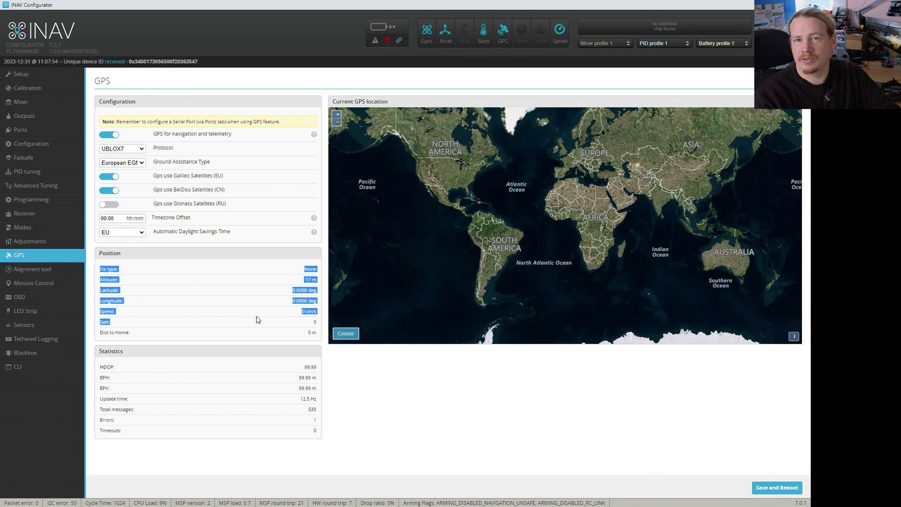
mouse_move(299, 409)
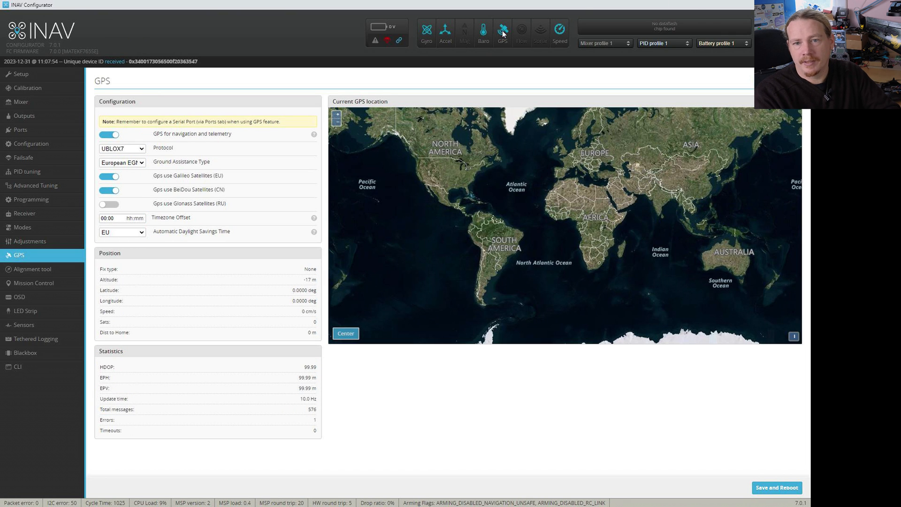
mouse_move(183, 176)
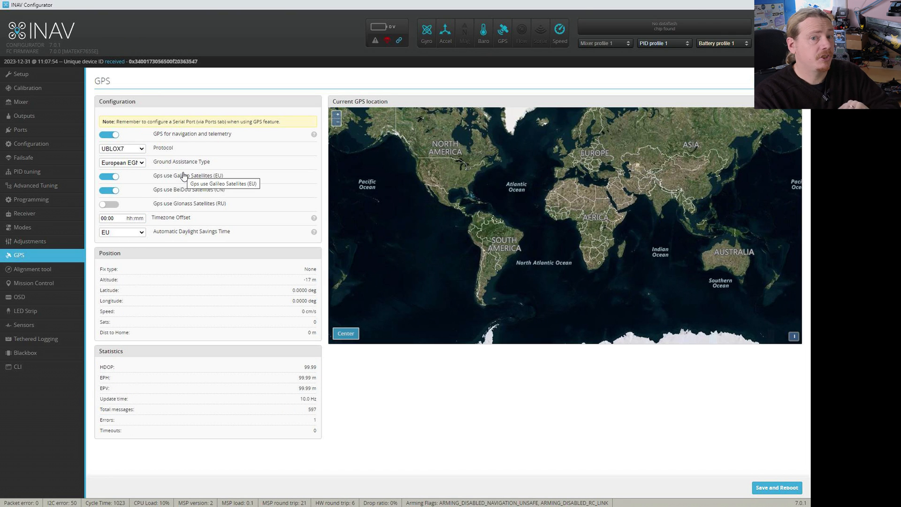
mouse_move(95, 191)
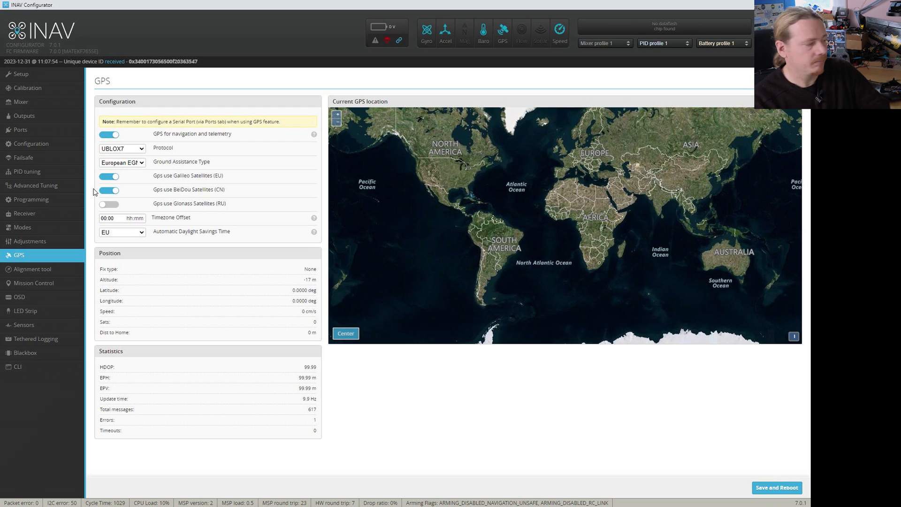